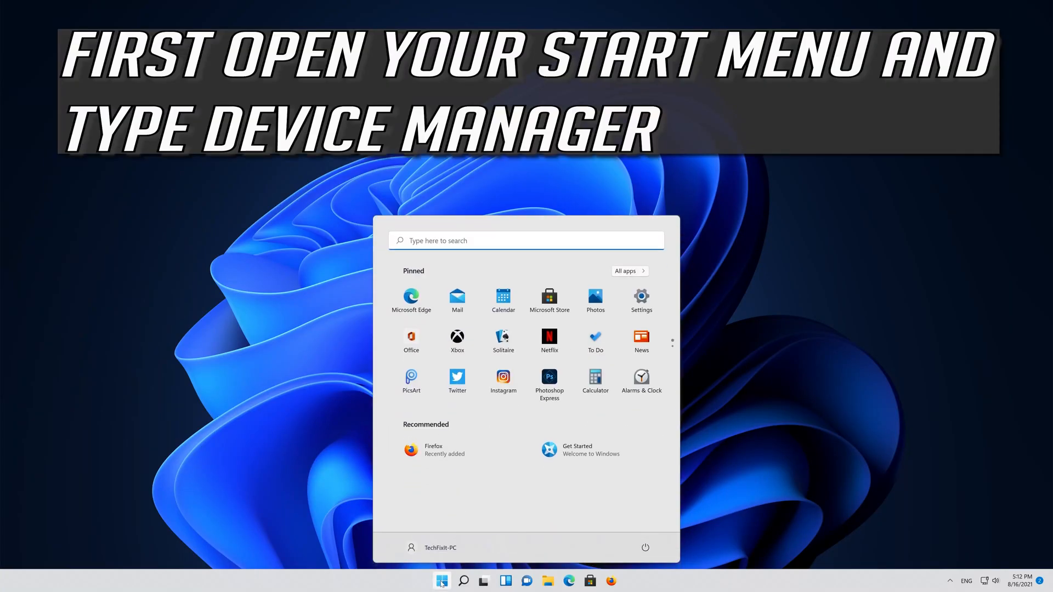
Step: Launch Device Manager from a Start menu search for 'device manager'
{"action": "type", "text": "device manager"}
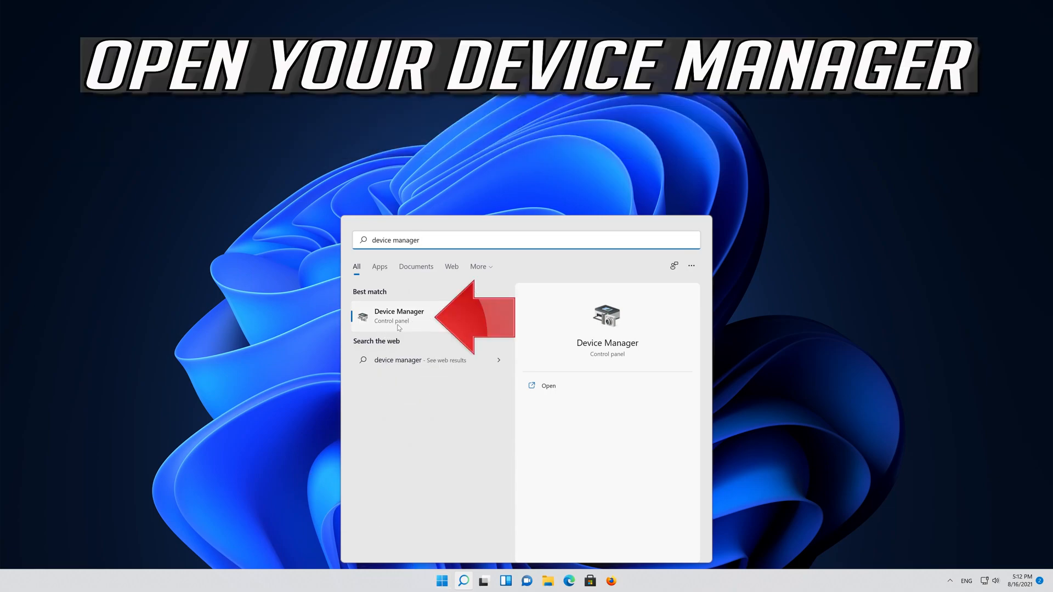
{"action": "left_click", "coordinate": [399, 316]}
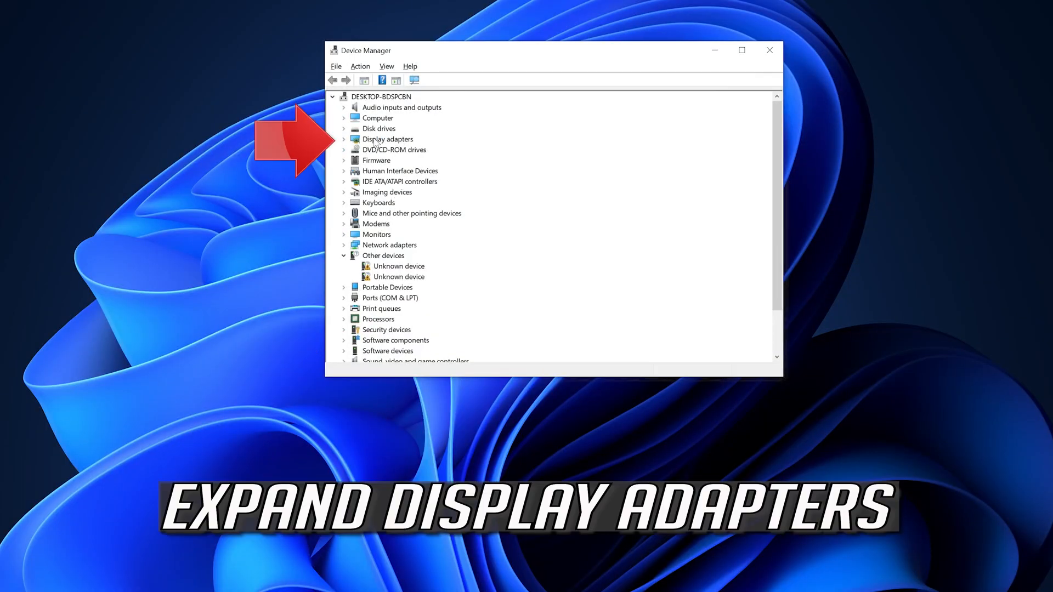
Step: Start Update Driver from the NVIDIA GeForce RTX 3080 Ti's Driver properties under Display adapters
{"action": "left_click", "coordinate": [344, 139]}
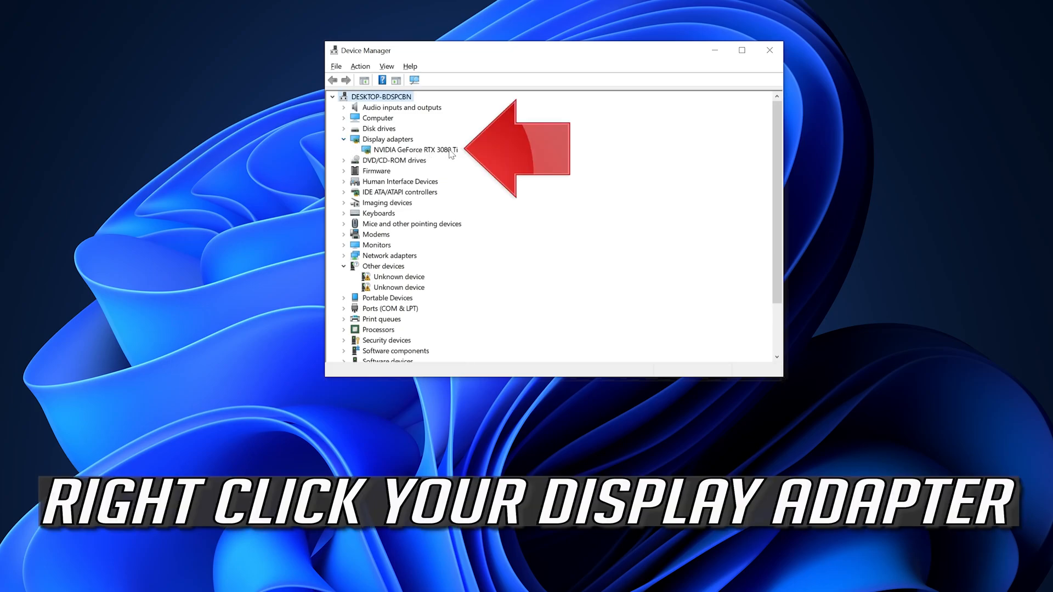
{"action": "right_click", "coordinate": [413, 150]}
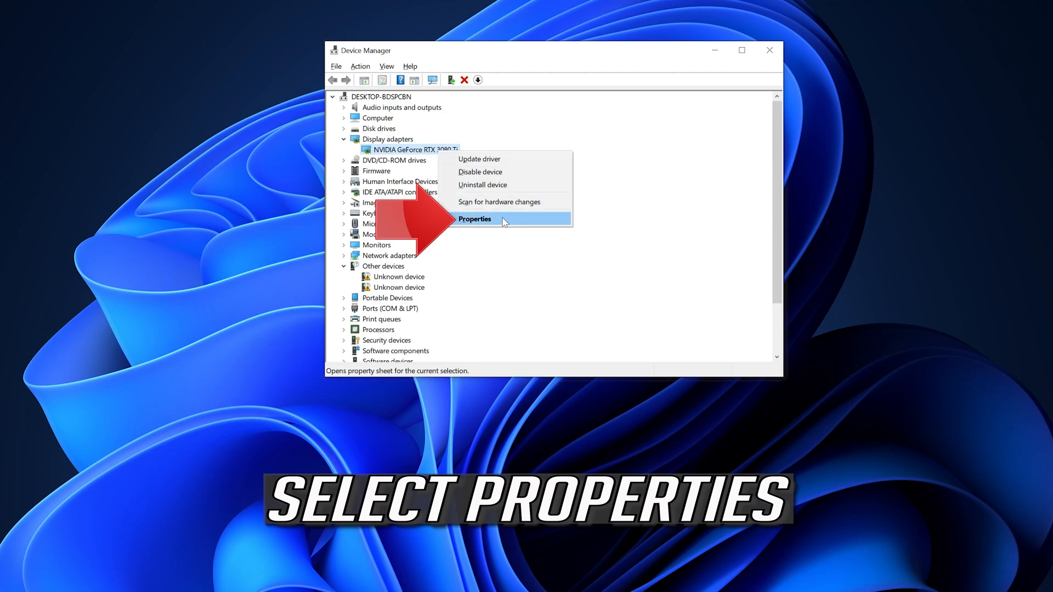
{"action": "left_click", "coordinate": [475, 219]}
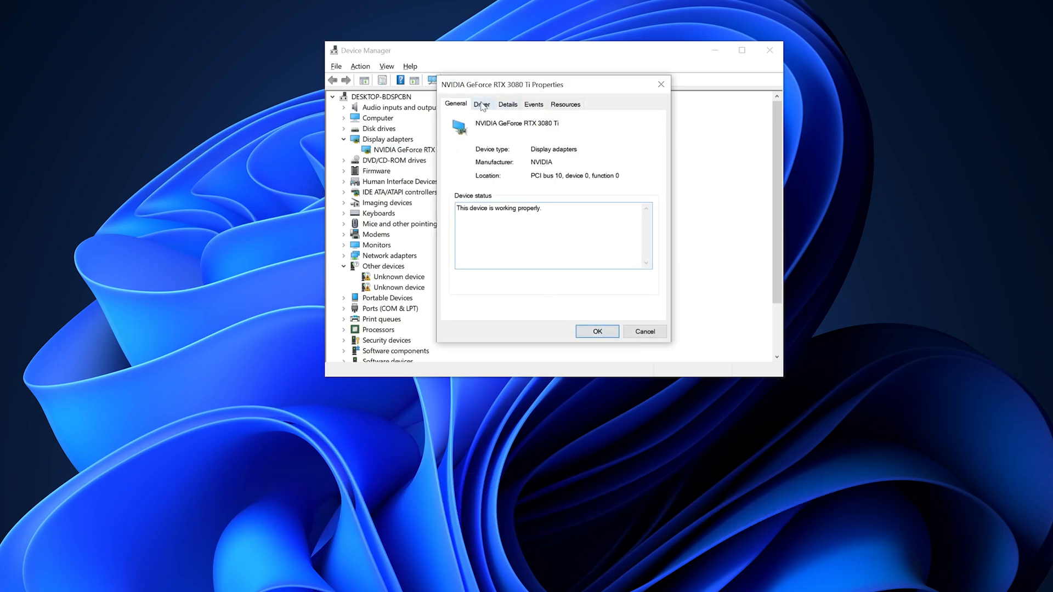
{"action": "left_click", "coordinate": [482, 103]}
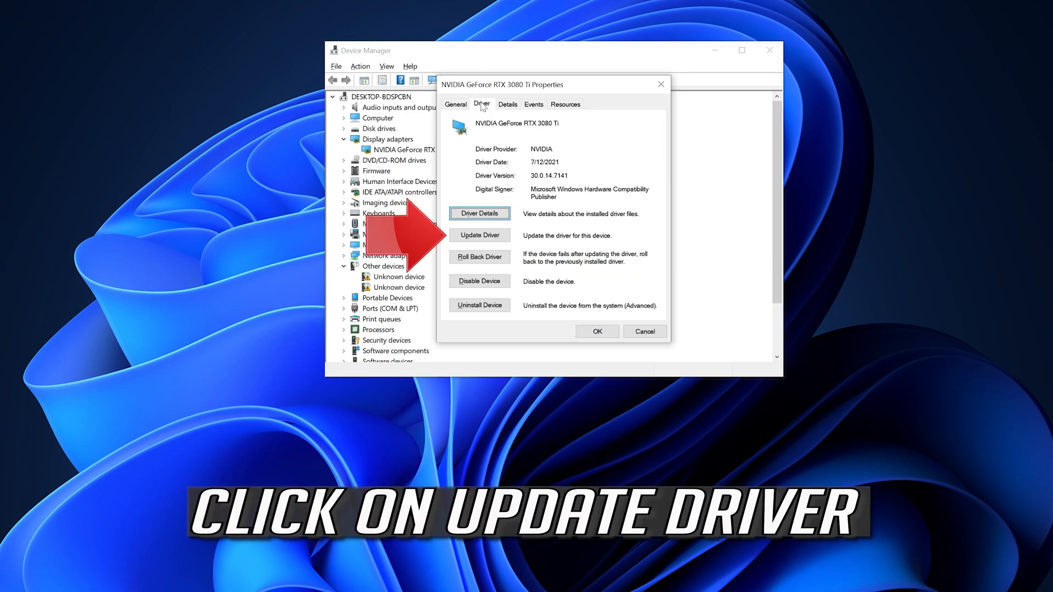
{"action": "mouse_move", "coordinate": [491, 143]}
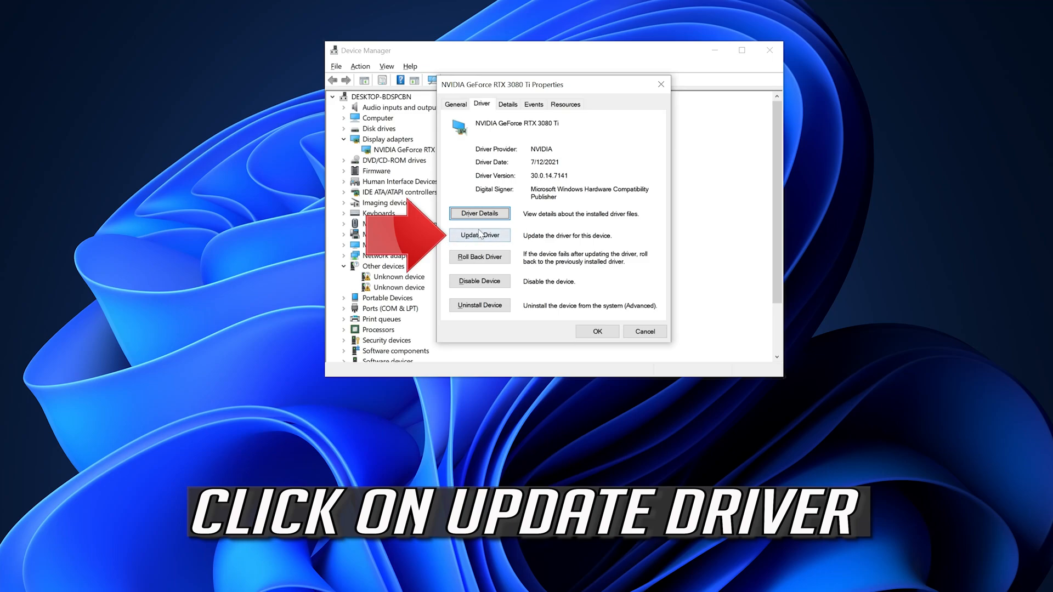
{"action": "left_click", "coordinate": [479, 234]}
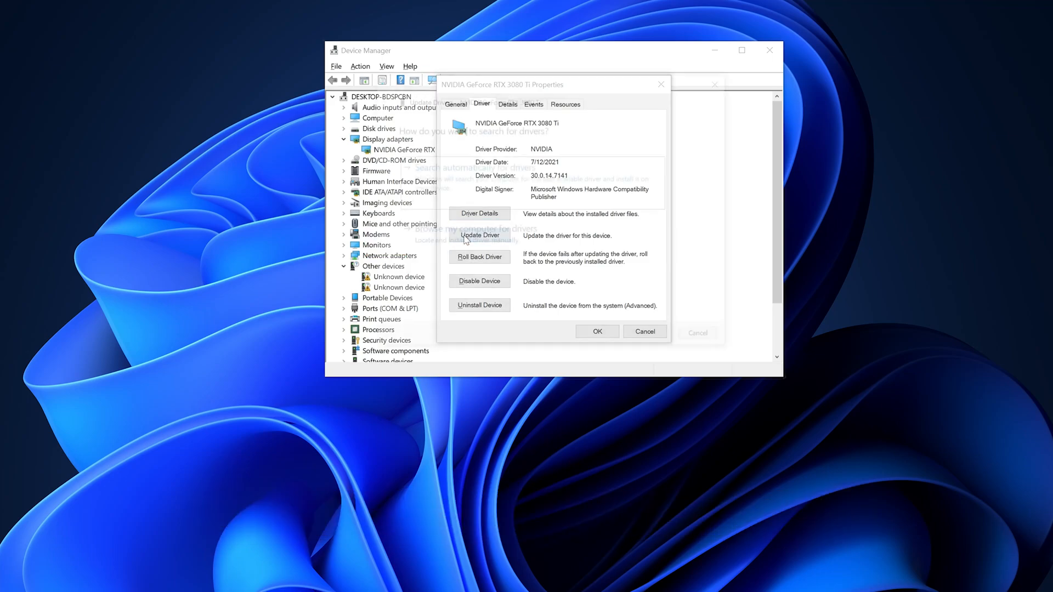
Step: Have Windows search automatically for drivers, confirm the best RTX 3080 Ti driver is installed, and close Device Manager
{"action": "left_click", "coordinate": [479, 235]}
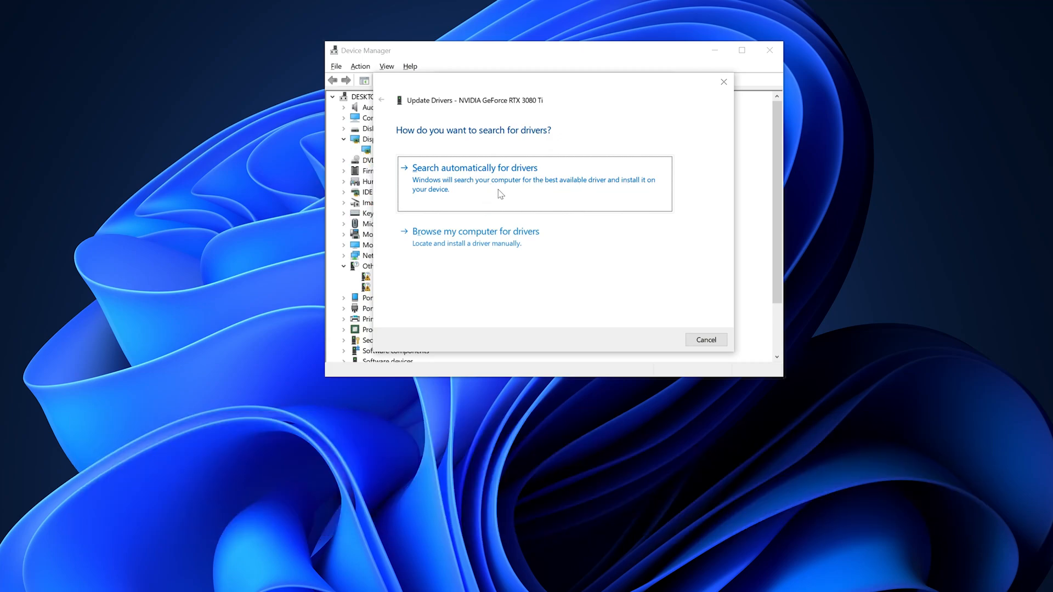
{"action": "left_click", "coordinate": [475, 168]}
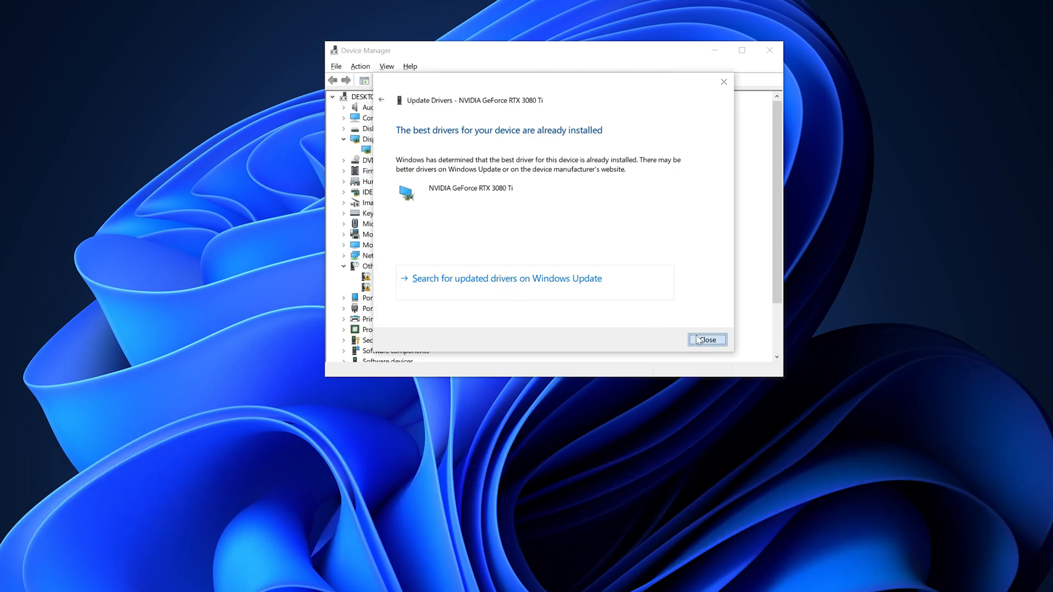
{"action": "left_click", "coordinate": [705, 340]}
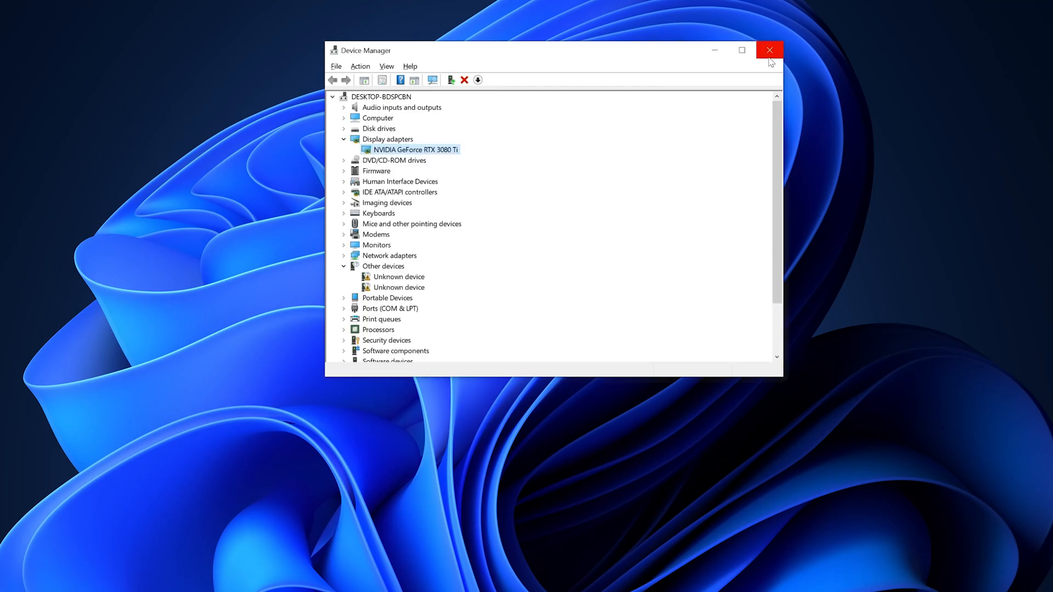
{"action": "left_click", "coordinate": [768, 49]}
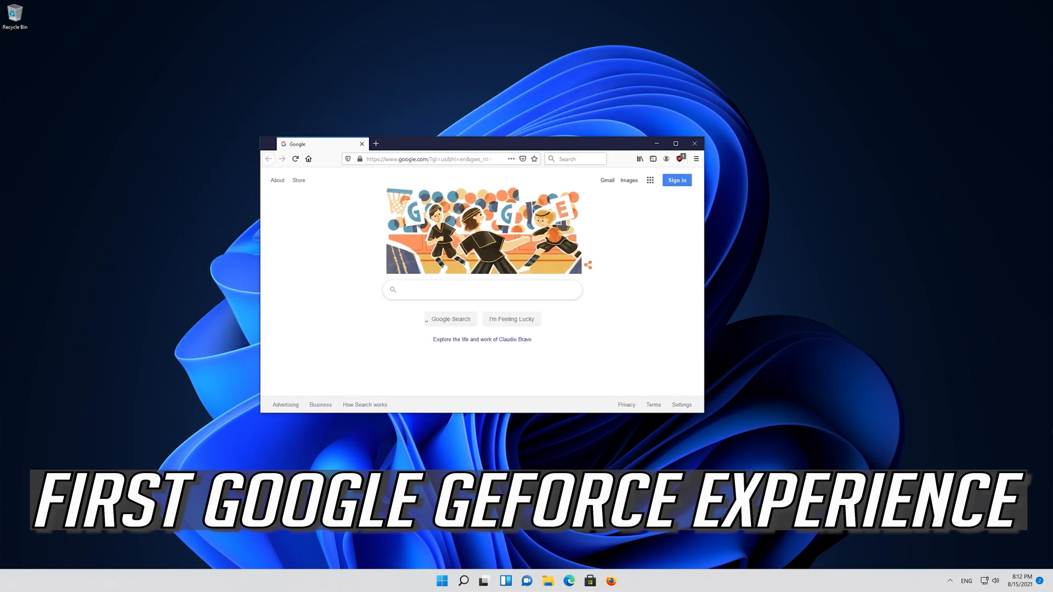
Step: Search Google for 'geforce experience' and go to NVIDIA's GeForce Experience page
{"action": "type", "text": "geforce experience"}
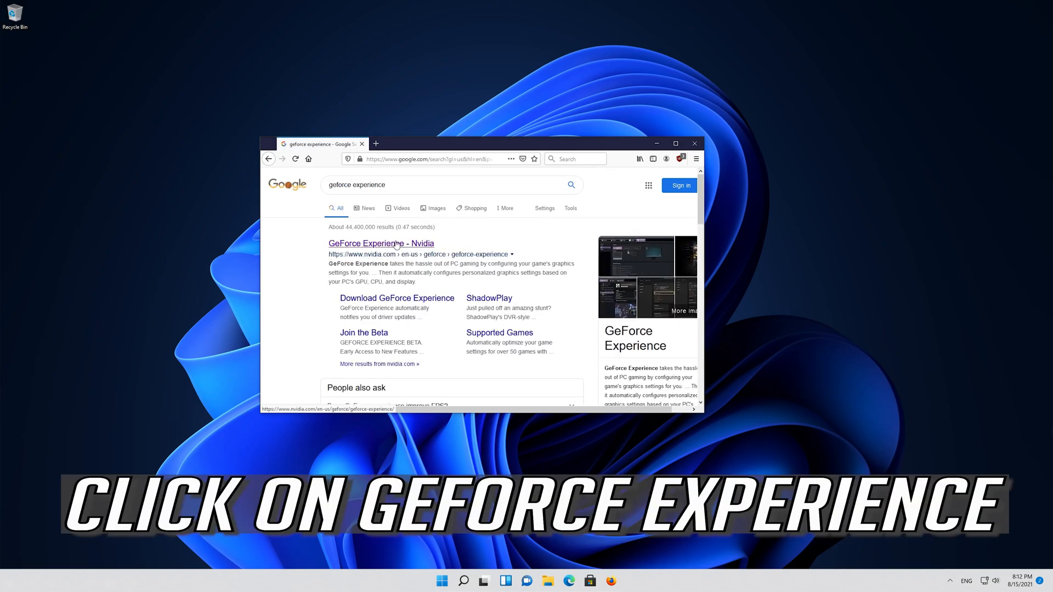
{"action": "left_click", "coordinate": [381, 243]}
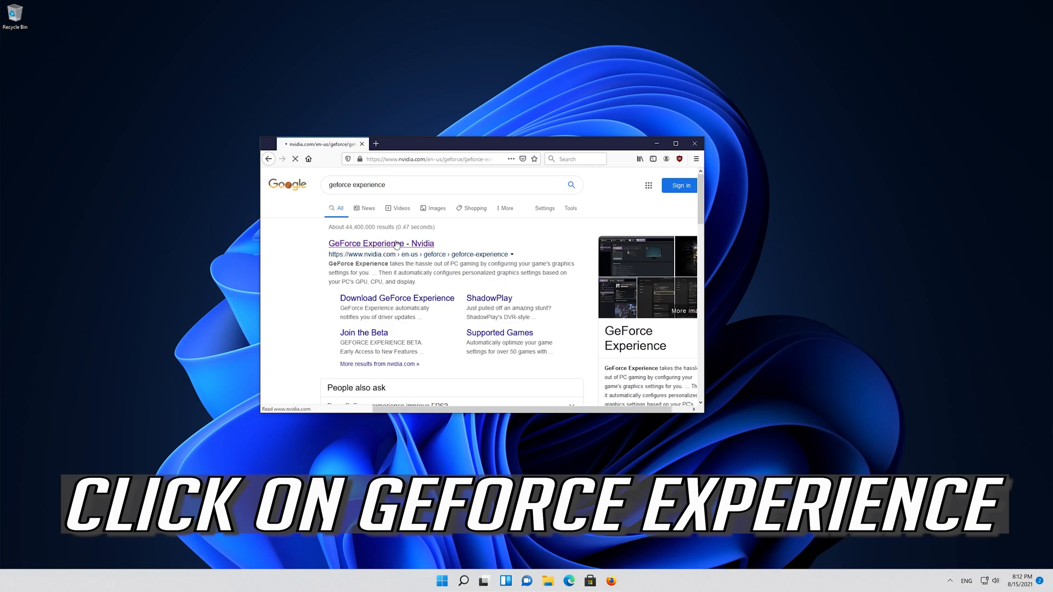
{"action": "left_click", "coordinate": [381, 244]}
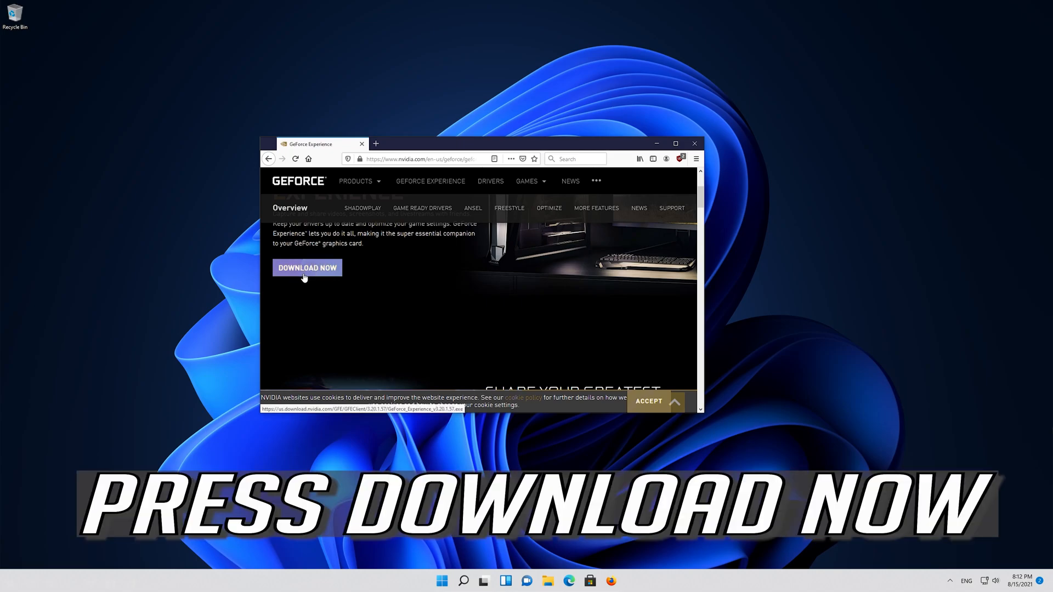
Step: Download and save the GeForce Experience installer from NVIDIA's site, then close Firefox
{"action": "left_click", "coordinate": [307, 267]}
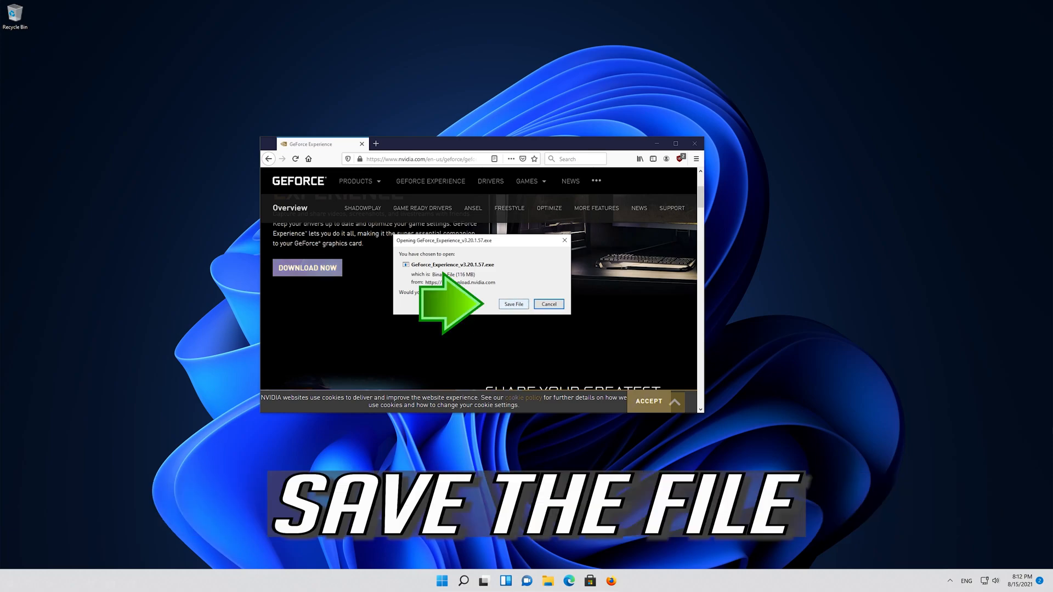
{"action": "left_click", "coordinate": [513, 303]}
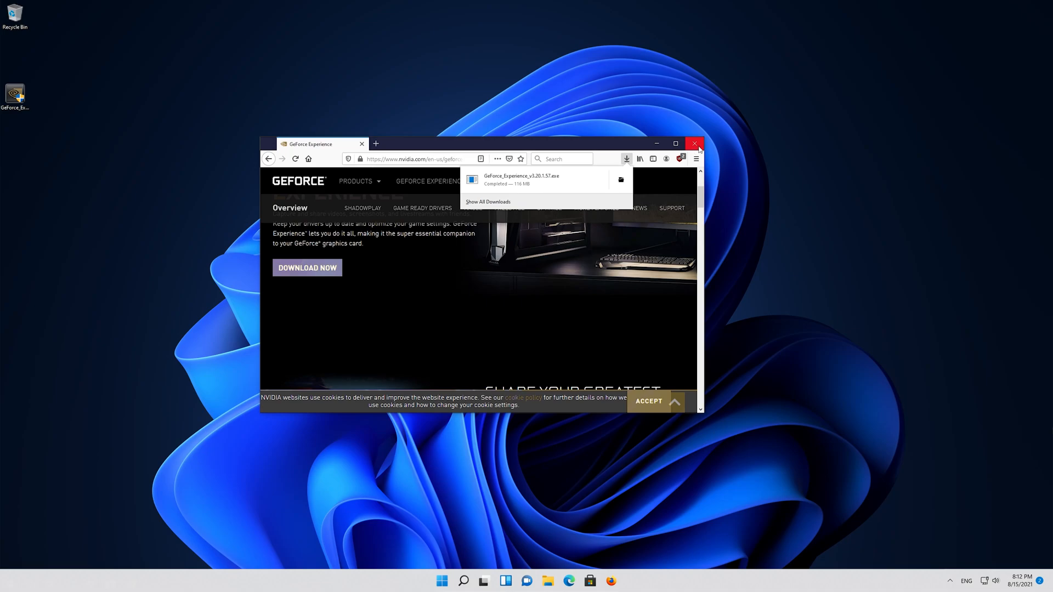
{"action": "left_click", "coordinate": [695, 143]}
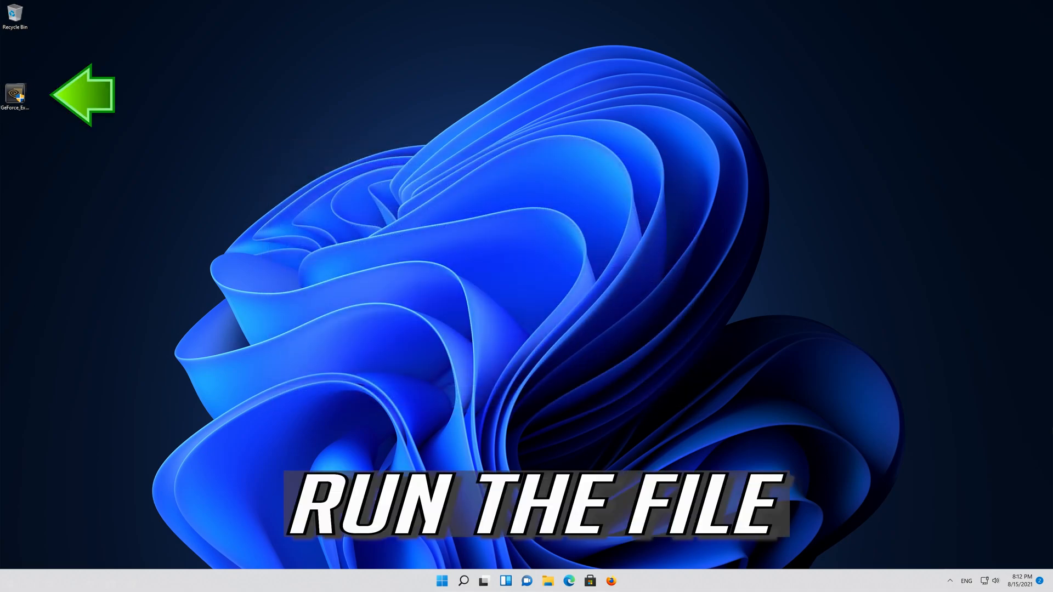
{"action": "mouse_move", "coordinate": [14, 95]}
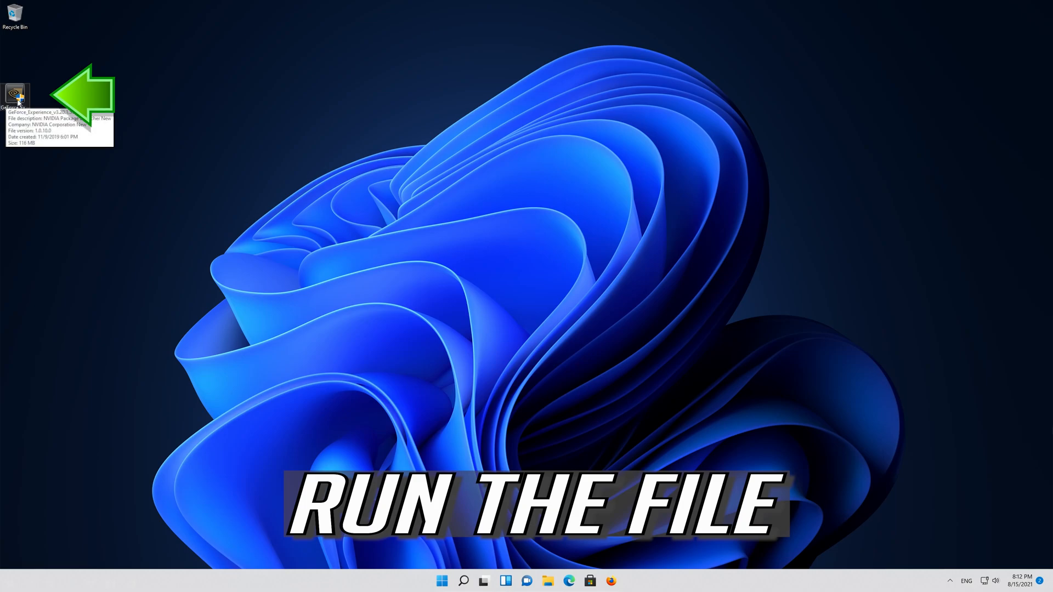
Step: Run the GeForce Experience installer from the desktop and allow it in User Account Control
{"action": "double_click", "coordinate": [15, 95]}
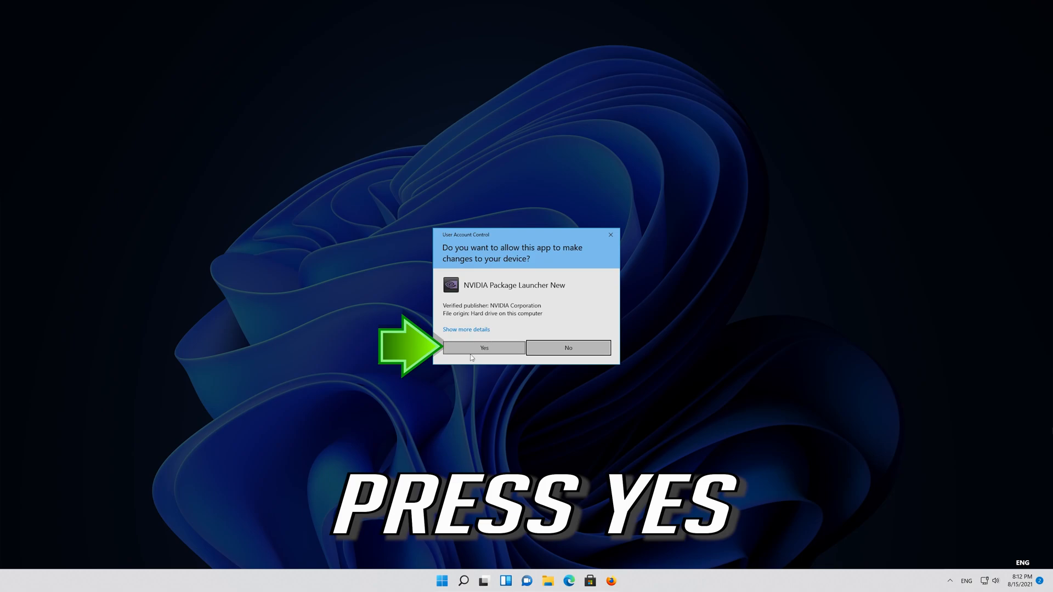
{"action": "left_click", "coordinate": [484, 347]}
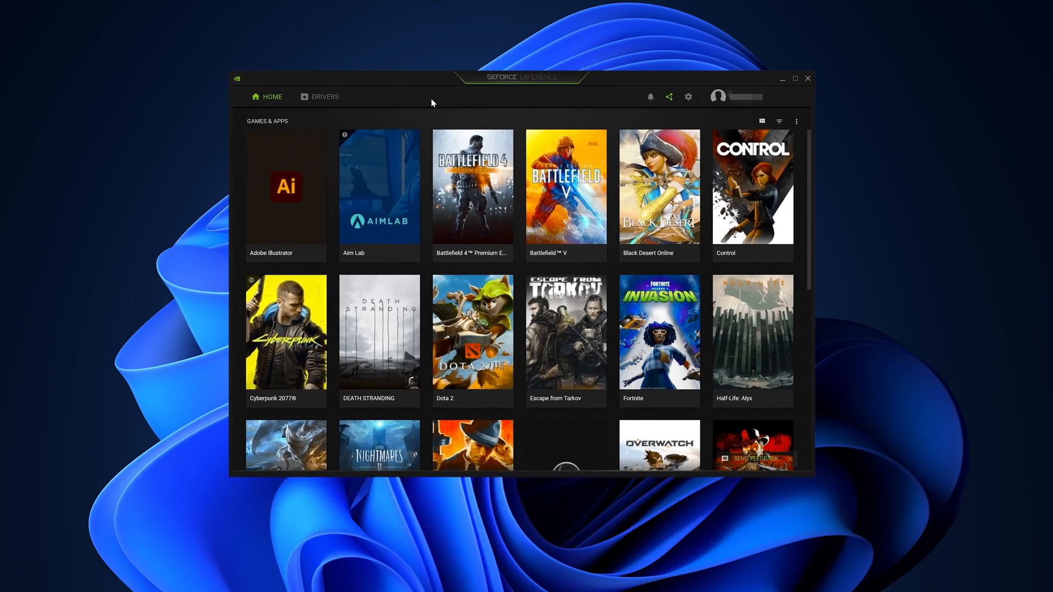
Step: Check for updates on the Drivers page, revealing Game Ready Driver 471.68
{"action": "left_click", "coordinate": [325, 97]}
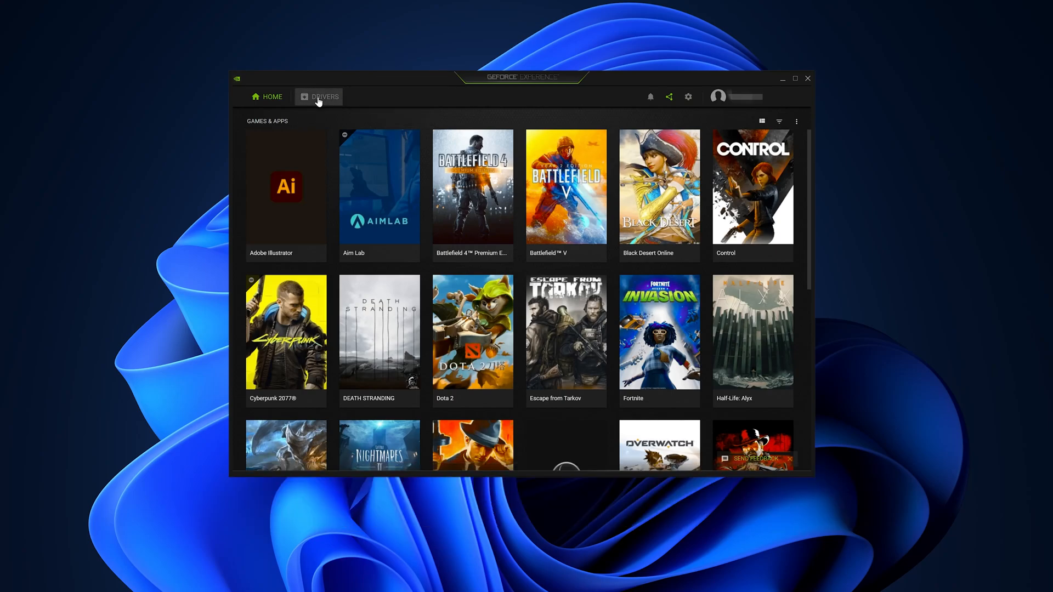
{"action": "left_click", "coordinate": [324, 96]}
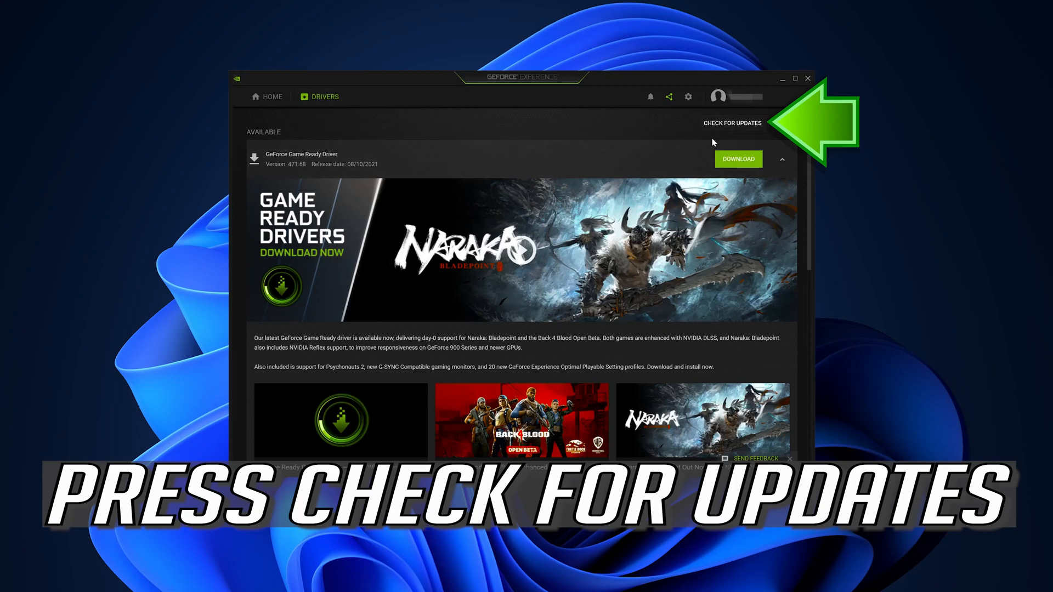
{"action": "left_click", "coordinate": [731, 123]}
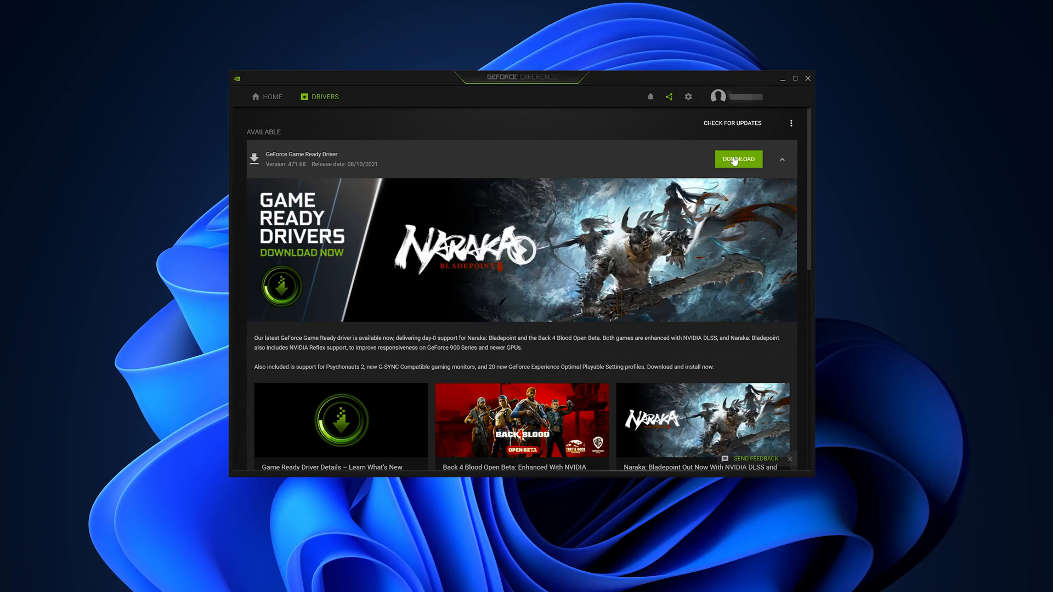
Step: Download Game Ready Driver 471.68 and start its Express Installation
{"action": "left_click", "coordinate": [738, 159]}
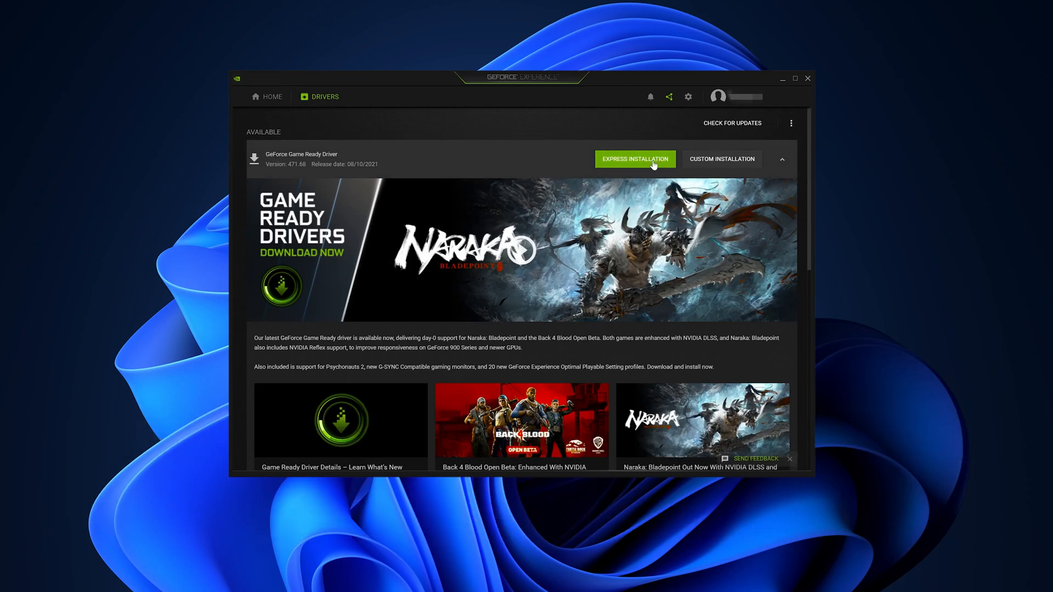
{"action": "mouse_move", "coordinate": [646, 168]}
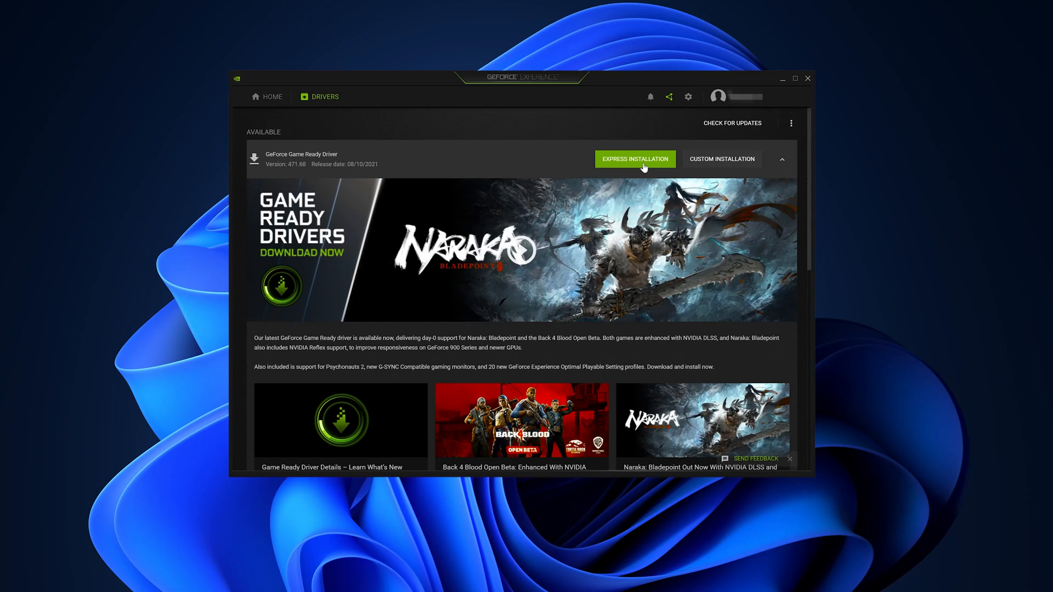
{"action": "left_click", "coordinate": [633, 159]}
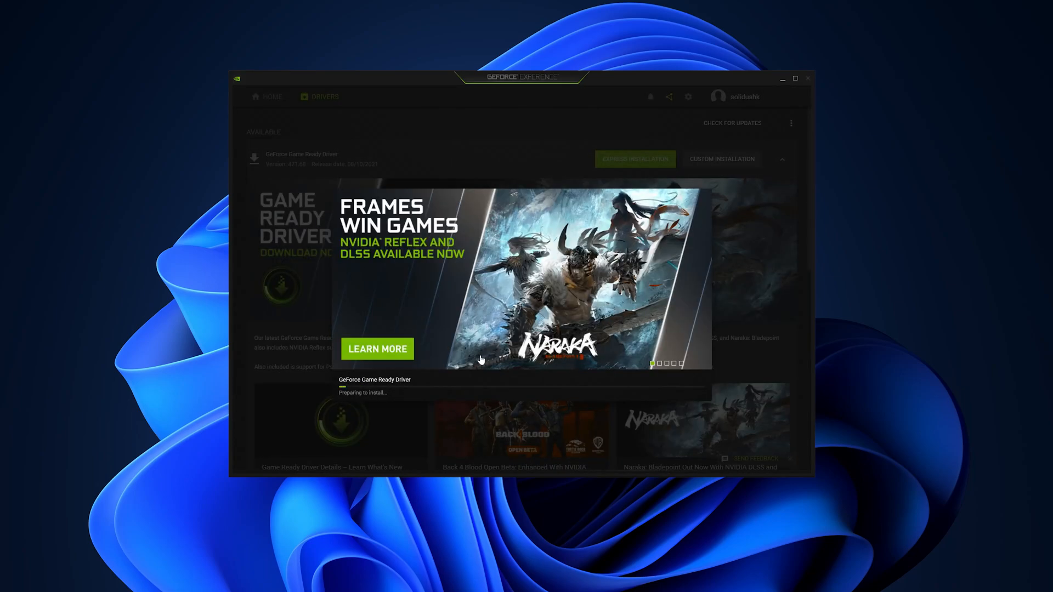